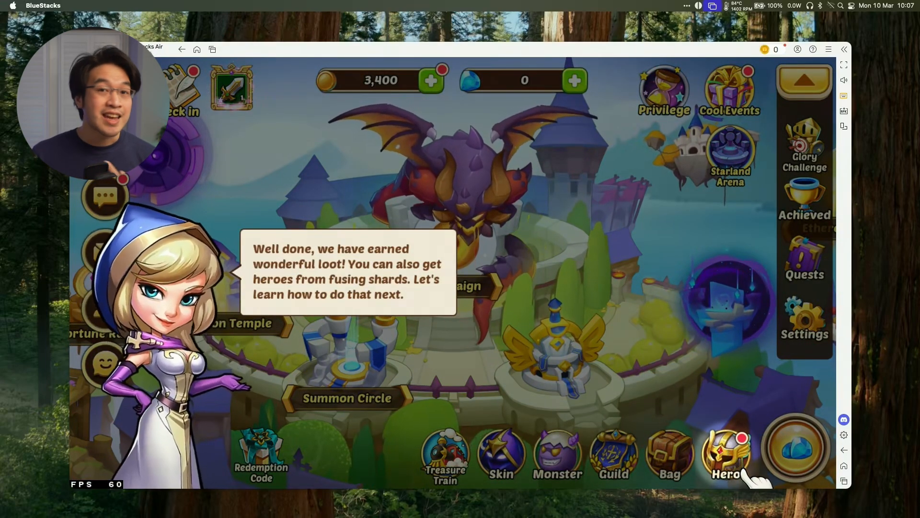
Step: Download the BlueStacks Air for Mac installer from Chrome into the Downloads folder
left_click(844, 65)
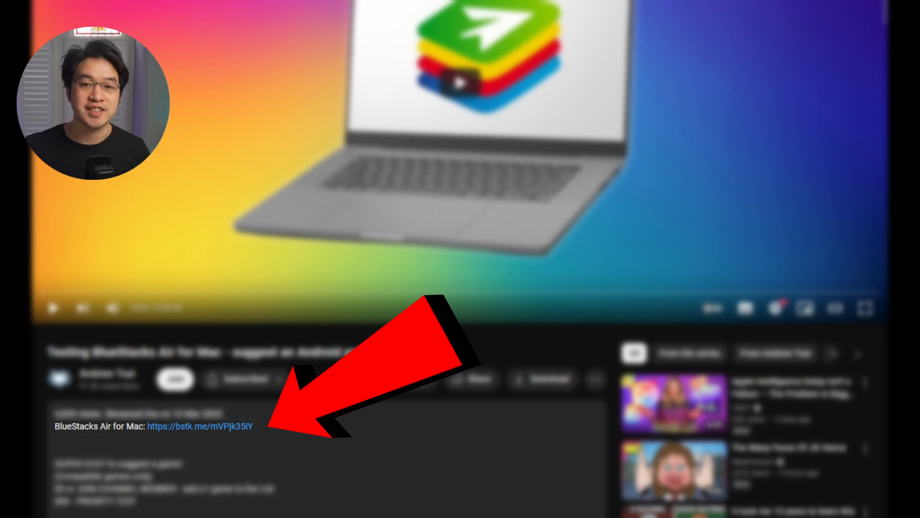
left_click(200, 427)
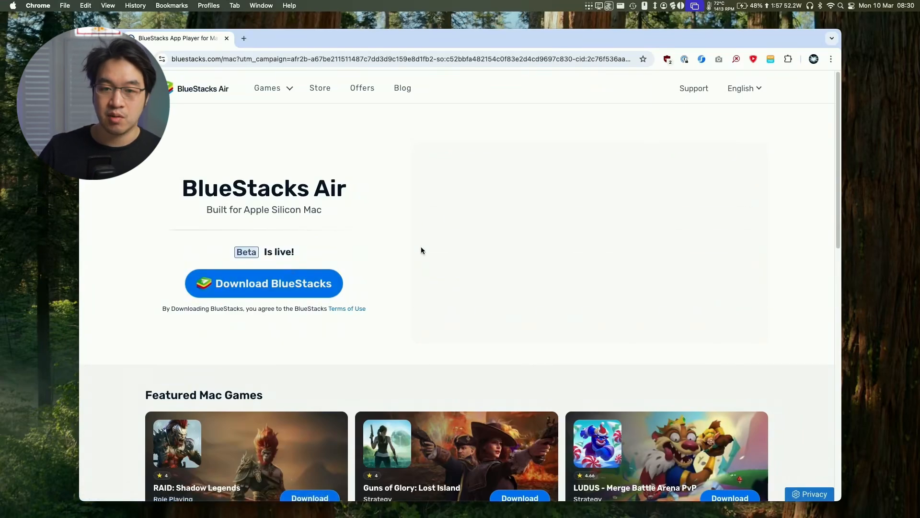
left_click(264, 284)
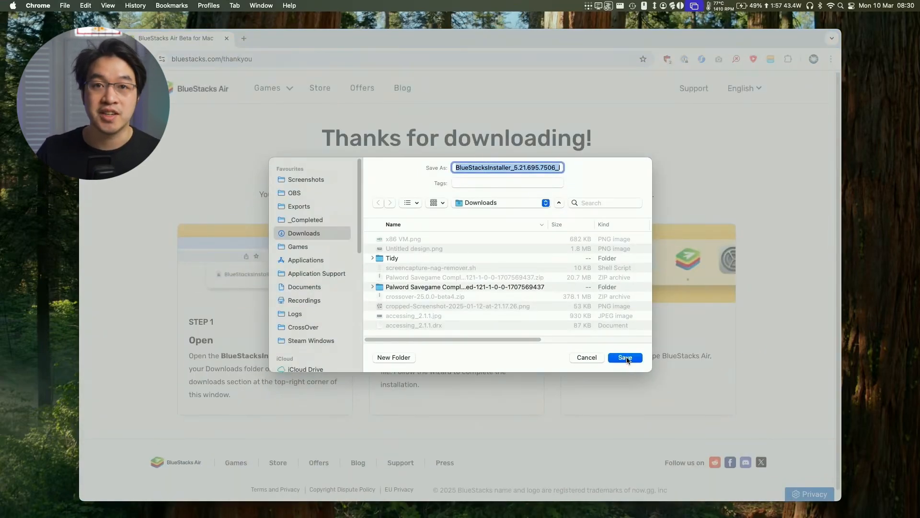
left_click(625, 358)
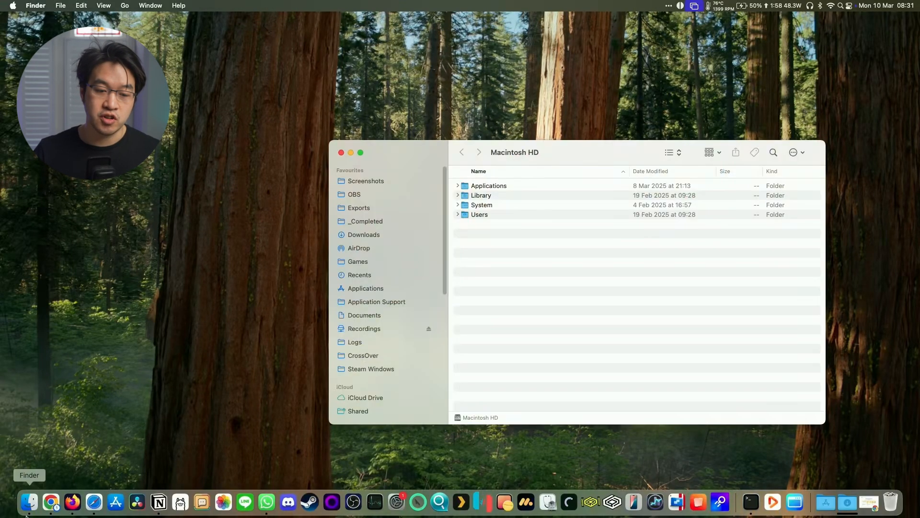
Step: Select the BlueStacksInstaller .pkg (about 998 MB) in Finder's Downloads folder
left_click(364, 235)
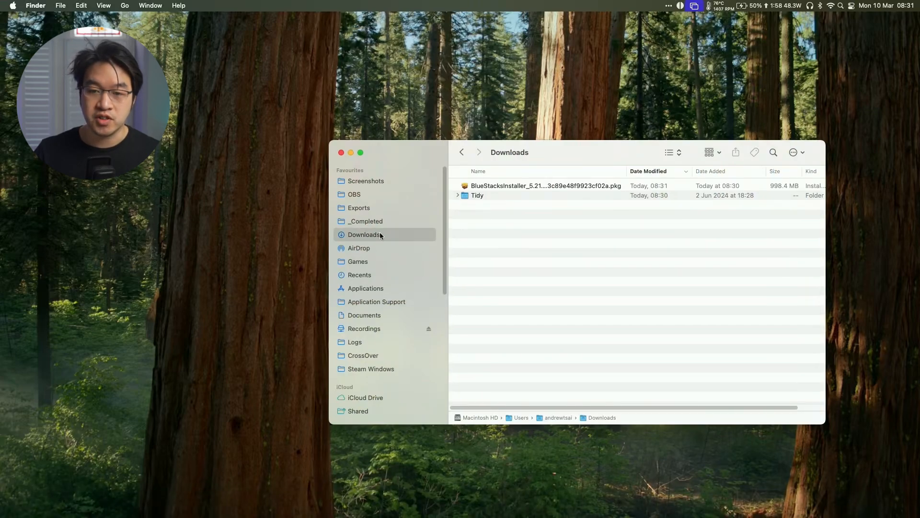
left_click(547, 186)
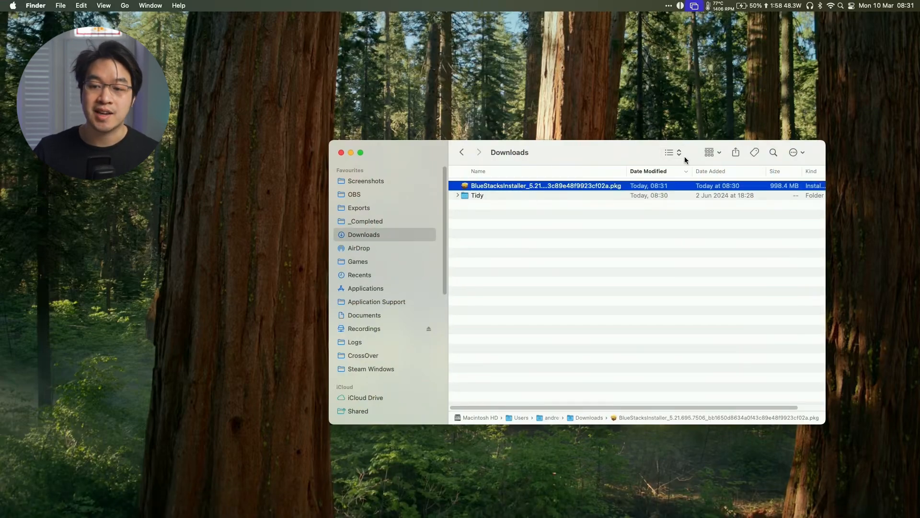
mouse_move(547, 249)
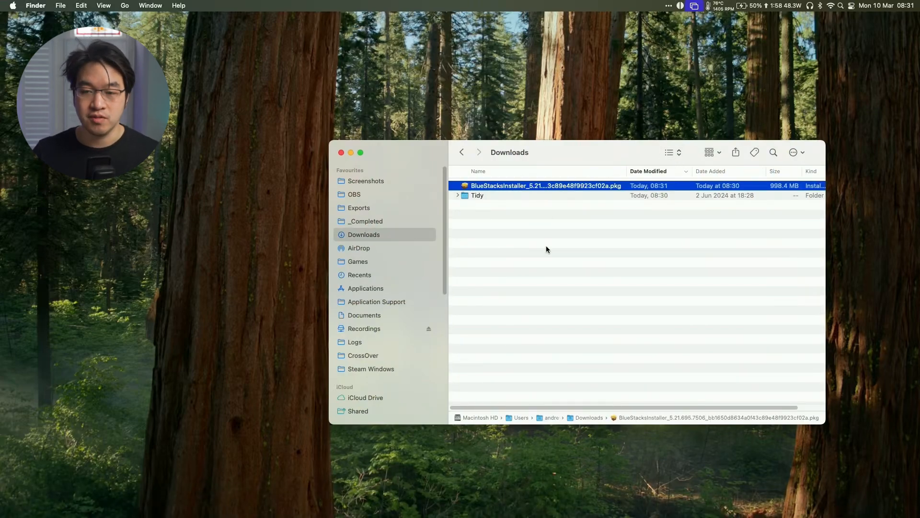
Step: Run the BlueStacksInstaller package, approve with the account password, and finish installing BlueStacks Air
double_click(546, 185)
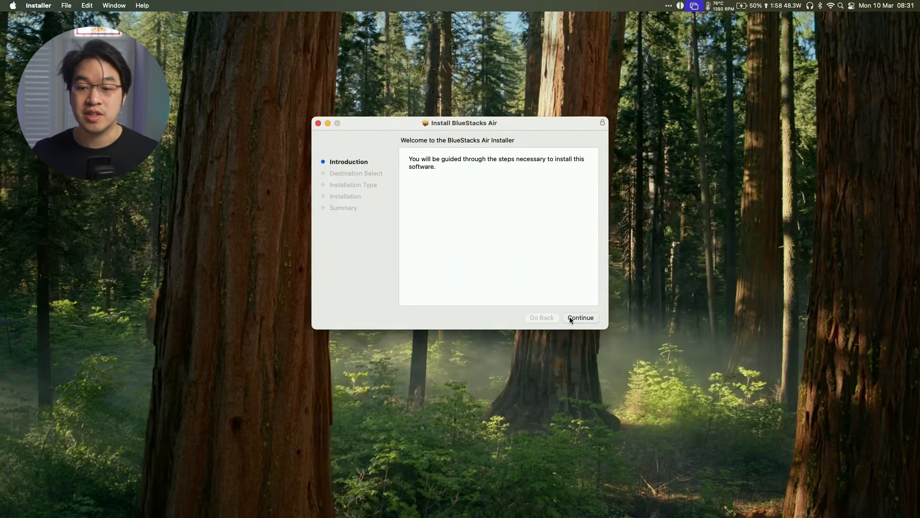
left_click(581, 317)
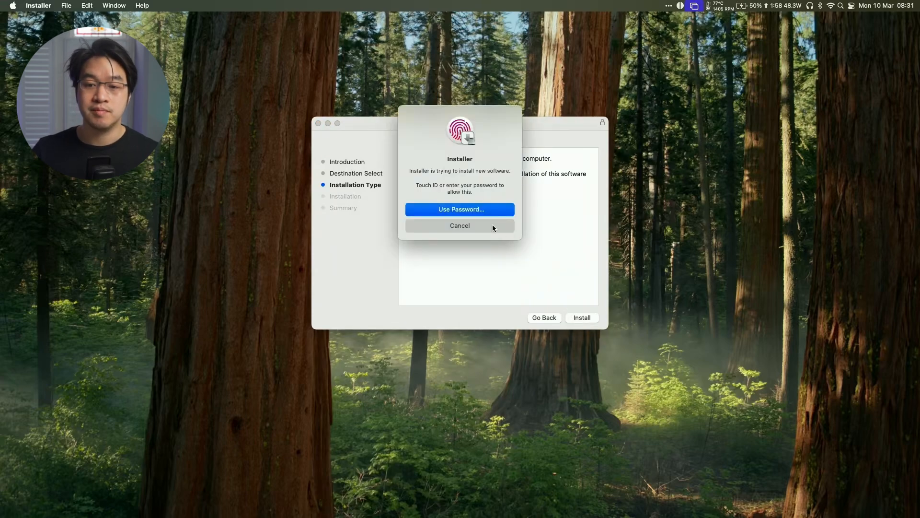
left_click(460, 209)
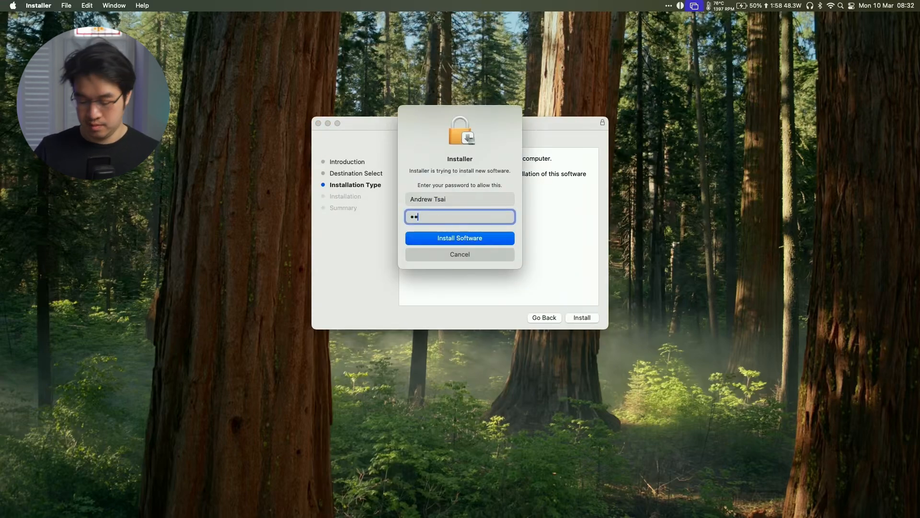
type("password")
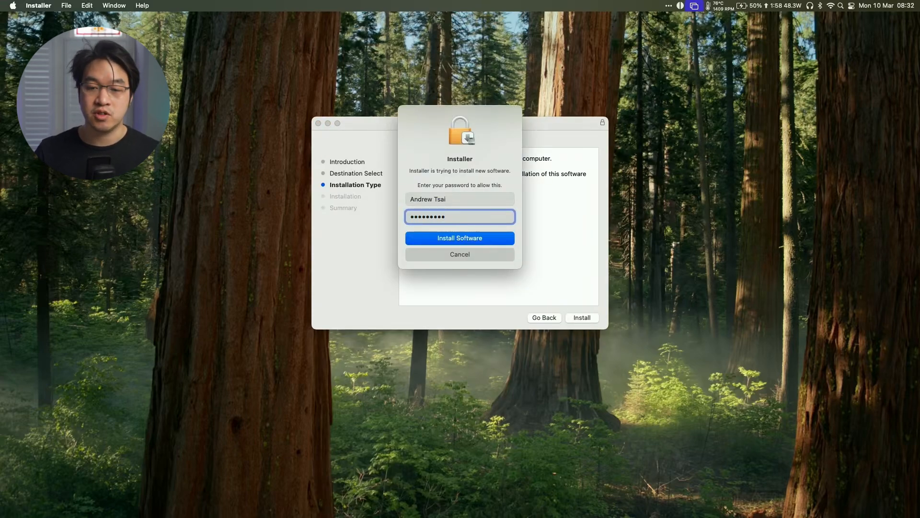
left_click(459, 238)
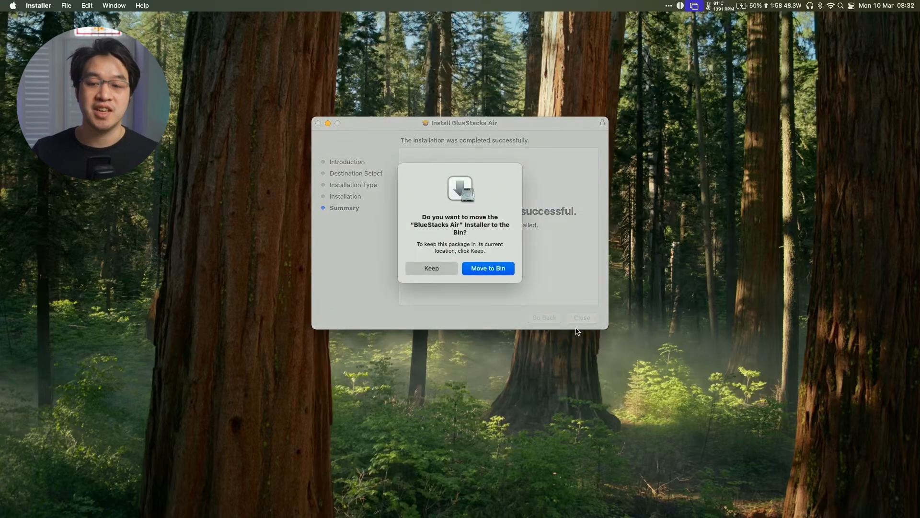
left_click(488, 268)
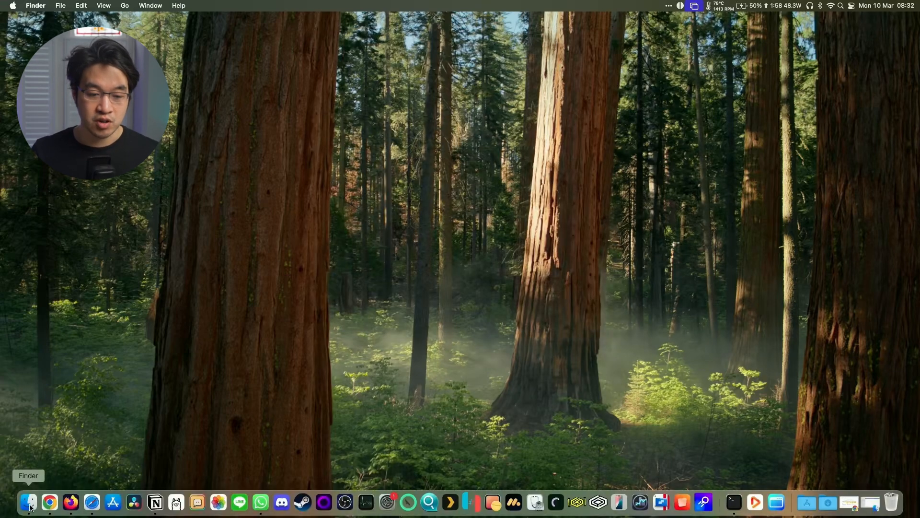
Step: Launch BlueStacks from Finder's Applications folder
left_click(28, 502)
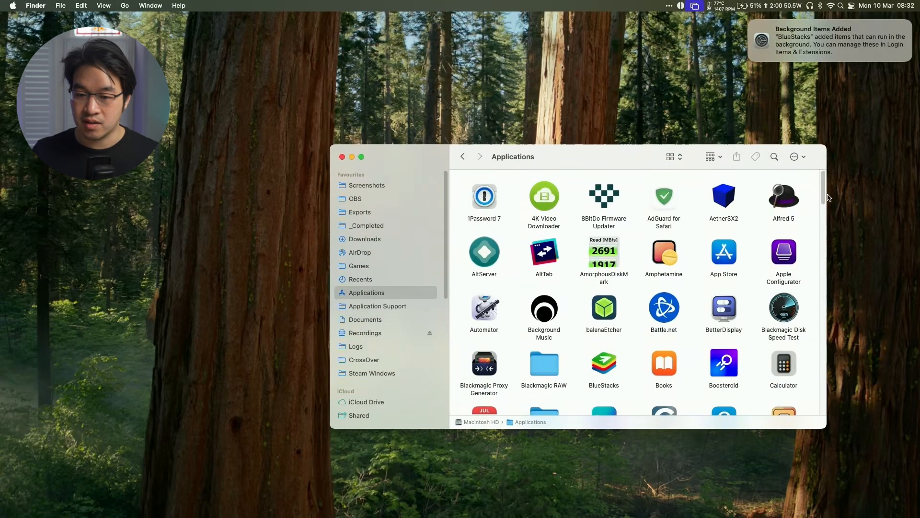
scroll("down", 3)
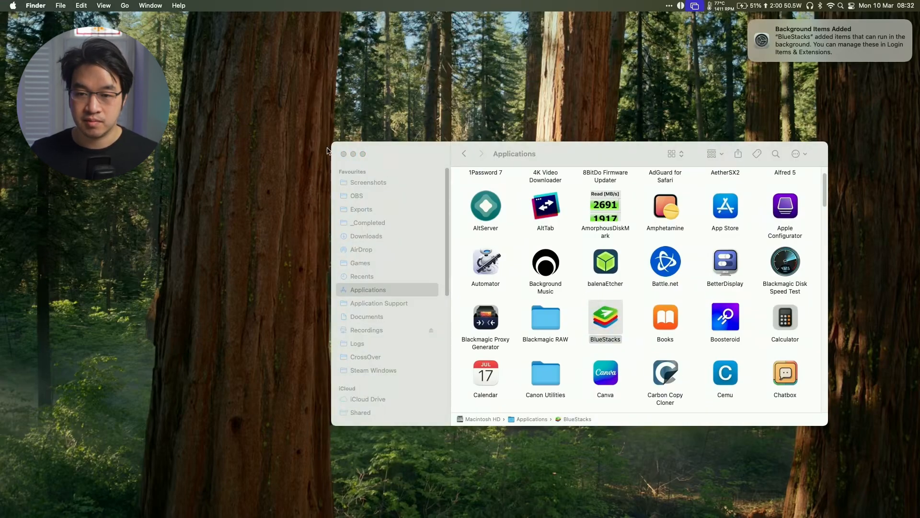
double_click(606, 315)
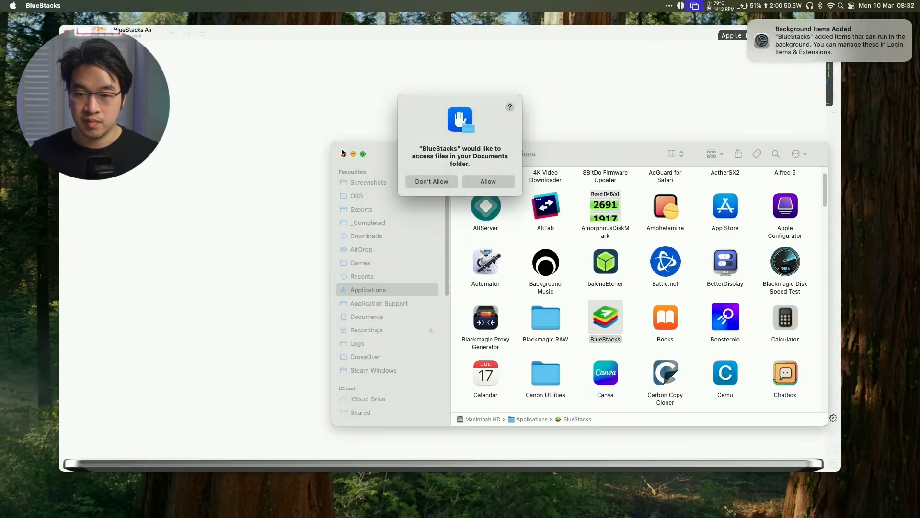
Step: Answer the Documents folder access request and allow local network access for BlueStacks
left_click(488, 182)
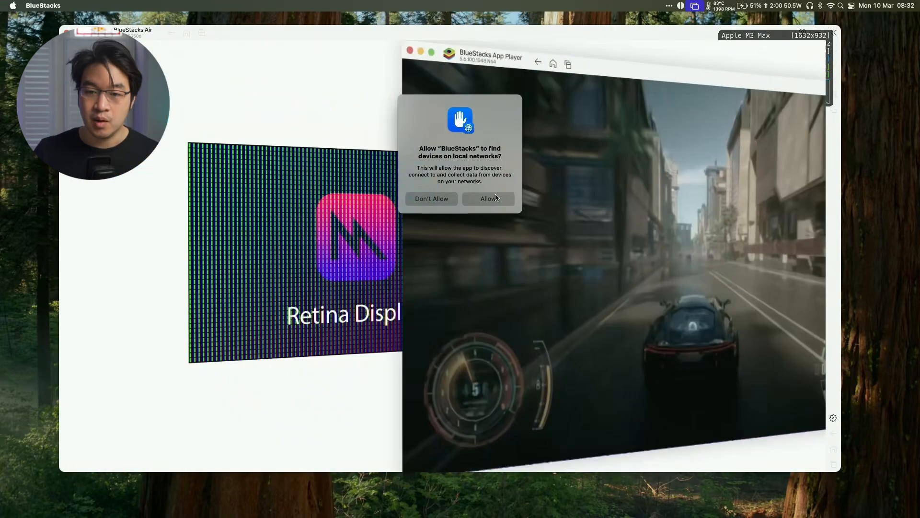
left_click(488, 199)
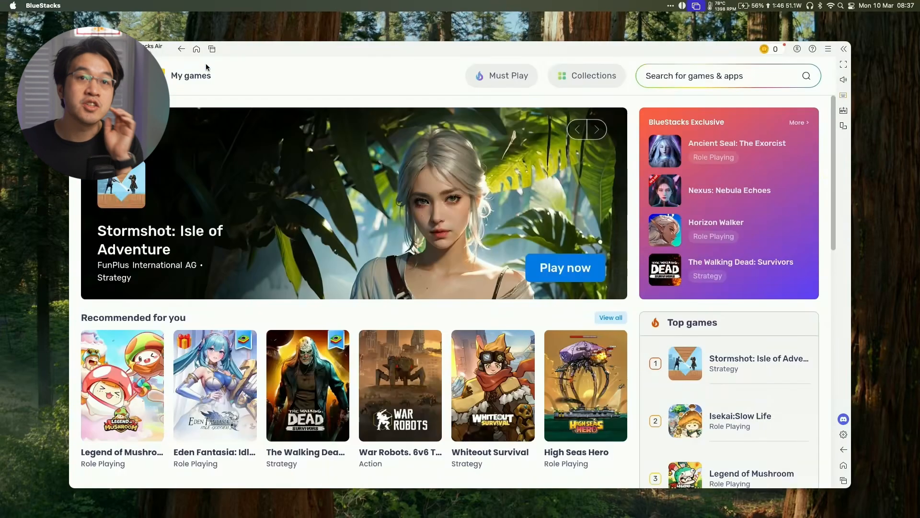
mouse_move(196, 49)
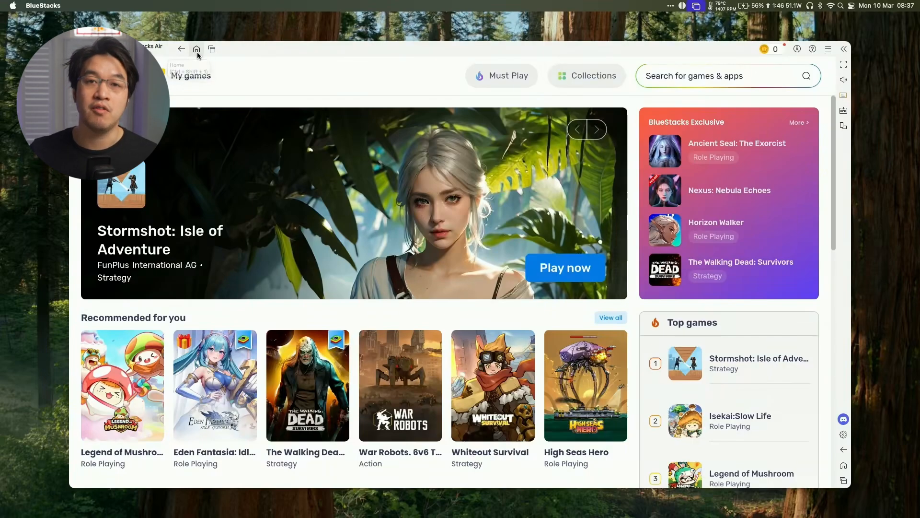
Step: Go to the Android home screen and launch the Play Store
left_click(196, 49)
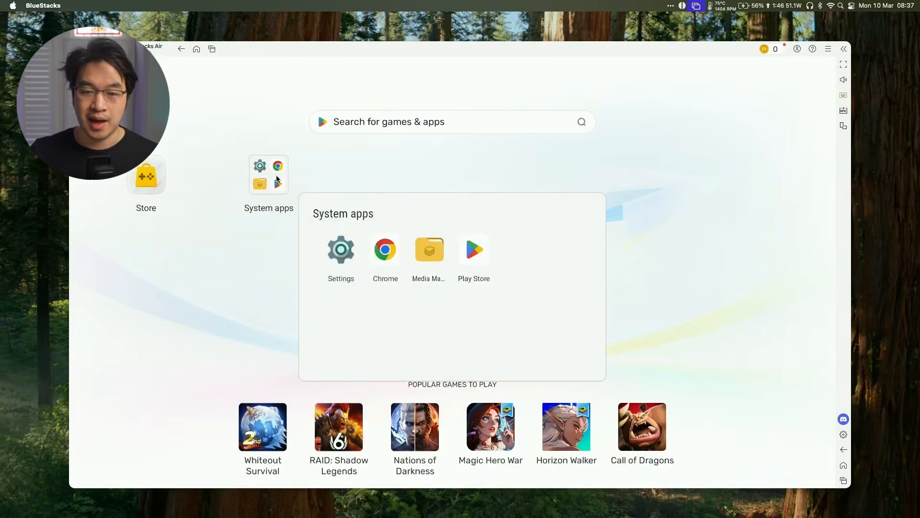
left_click(474, 249)
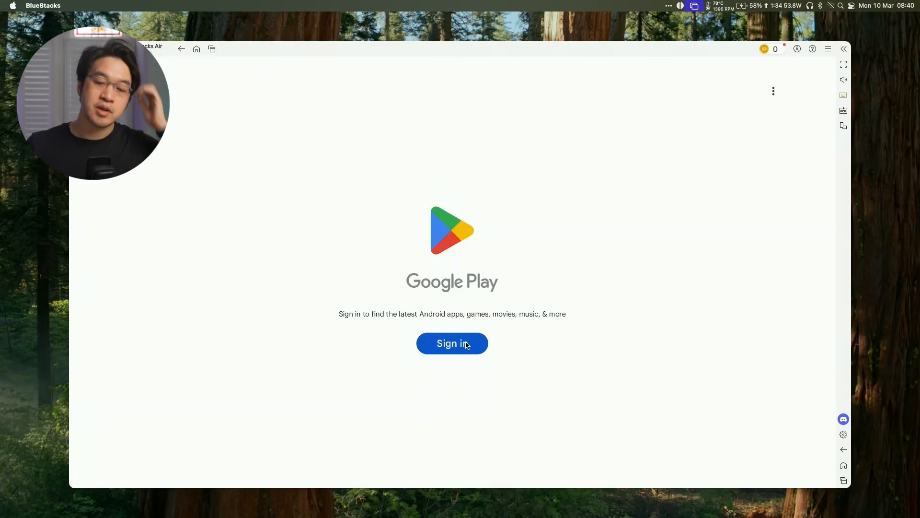
Step: Sign in to Google Play and set the device data backup toggle
left_click(452, 344)
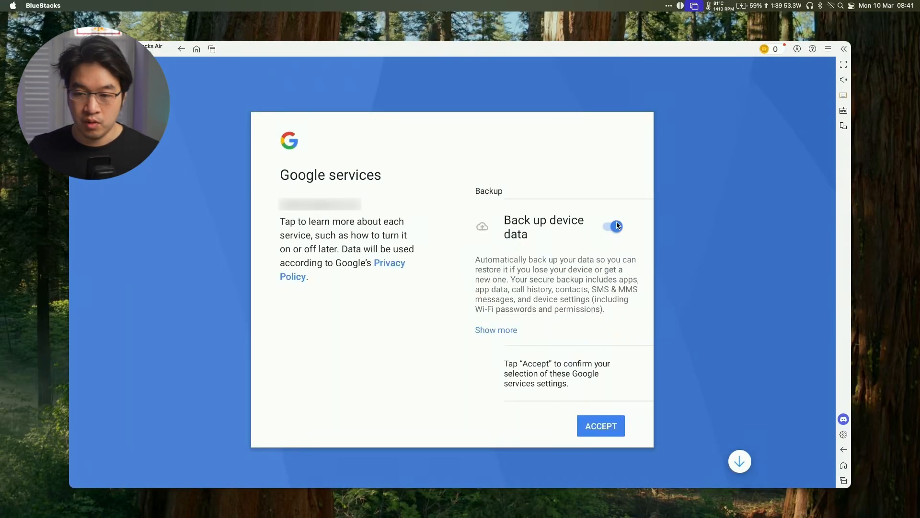
left_click(601, 426)
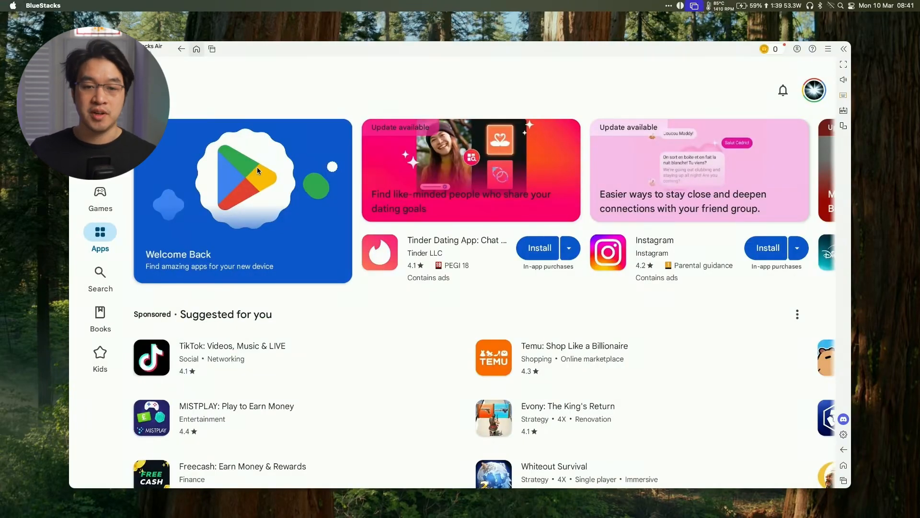
scroll("down", 3)
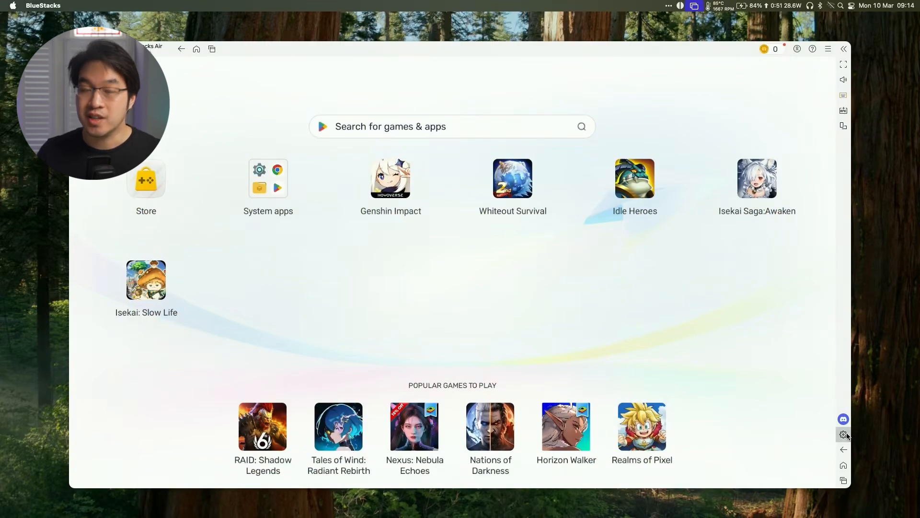
Step: Set 4 CPU cores, 8 GB memory, High Performance and FPS display, then save and restart
left_click(843, 434)
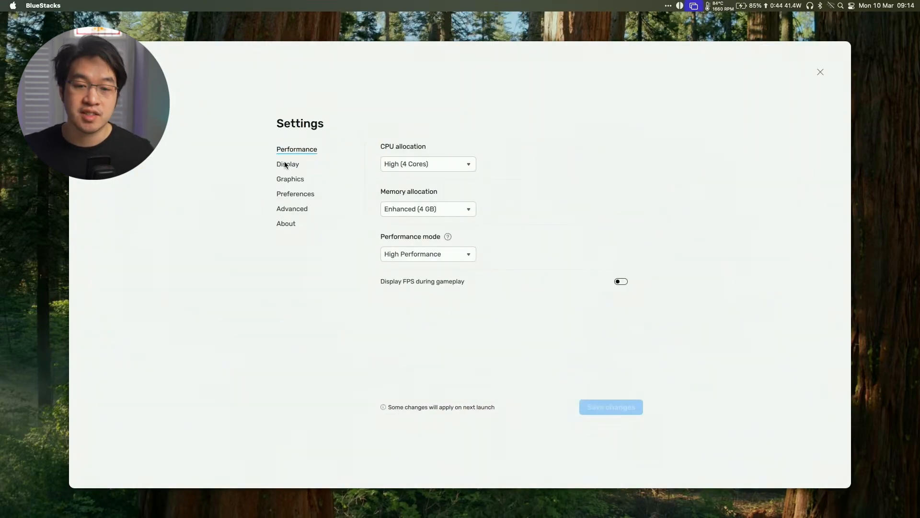
left_click(428, 163)
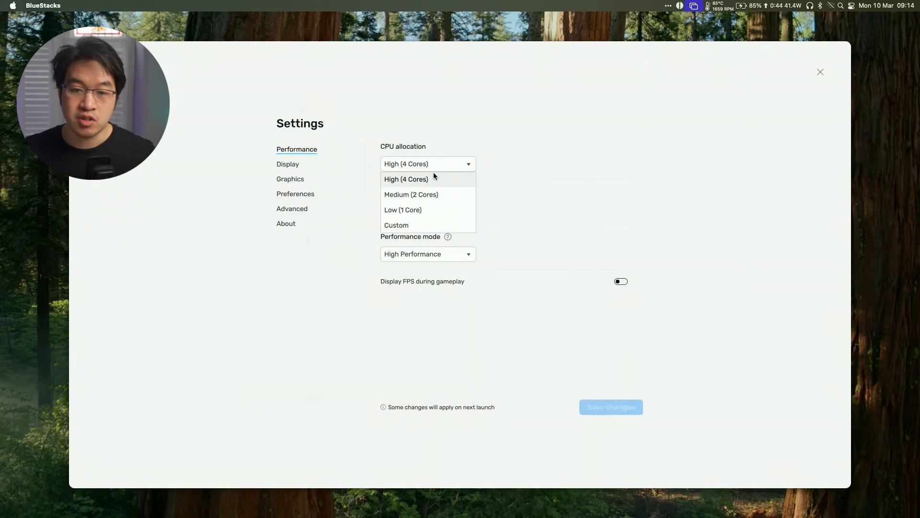
left_click(406, 179)
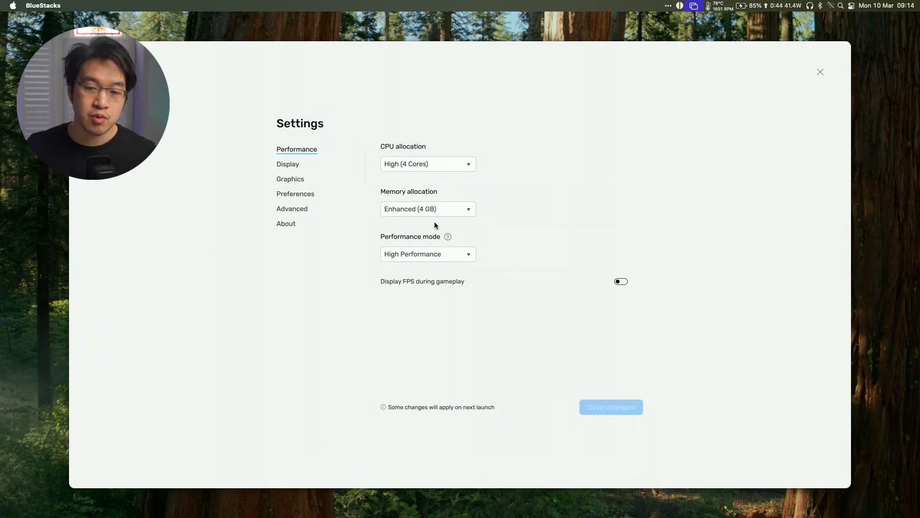
left_click(428, 209)
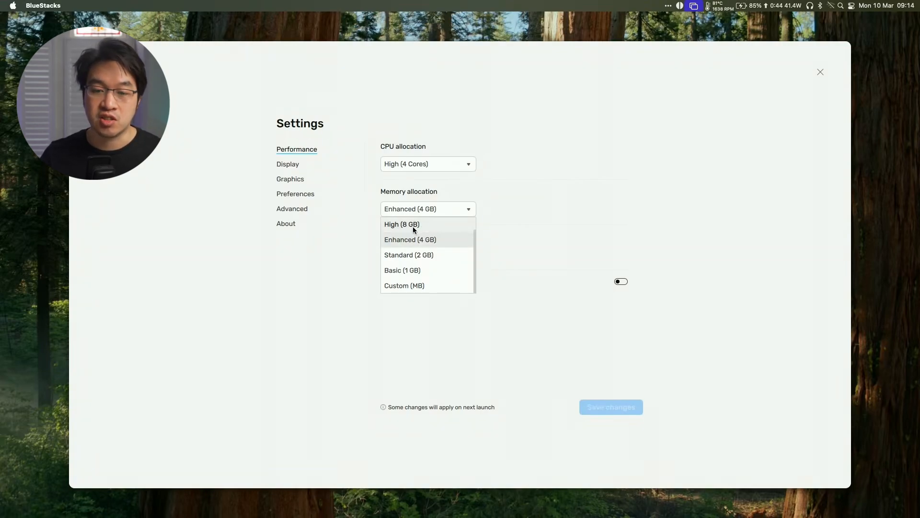
left_click(401, 224)
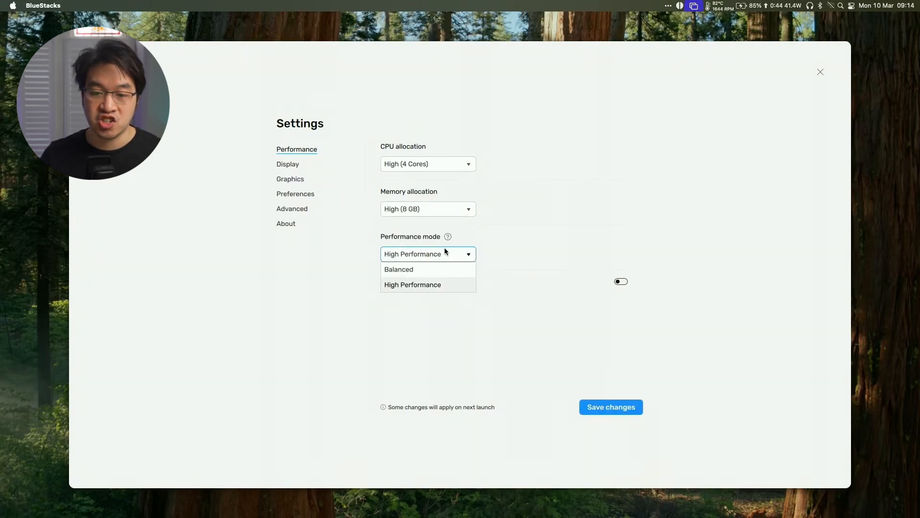
left_click(412, 285)
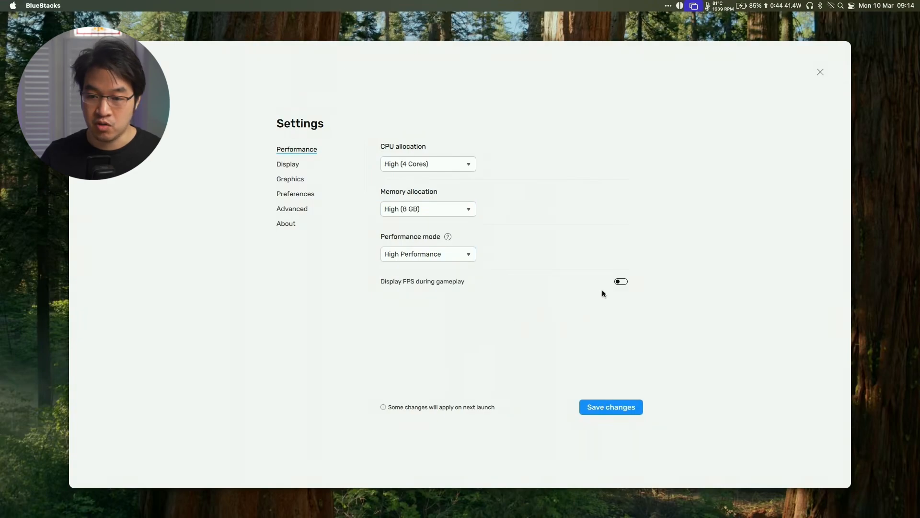
left_click(621, 281)
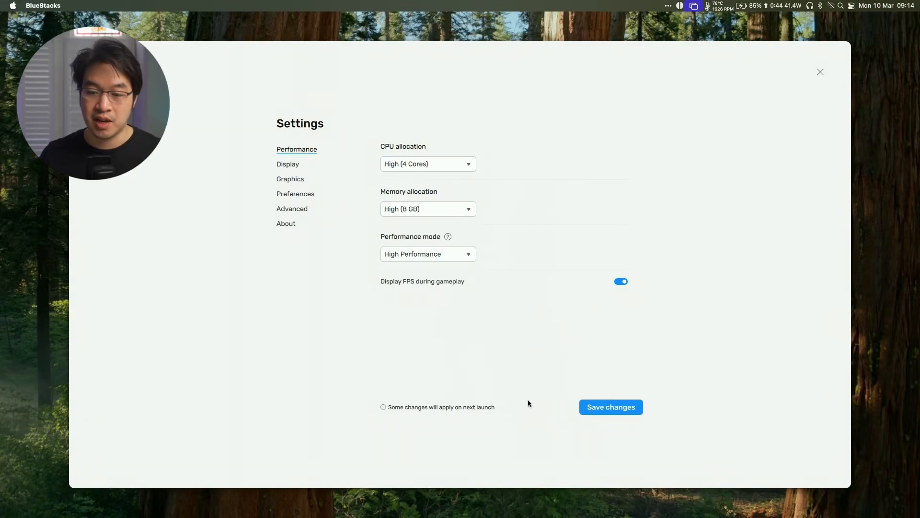
left_click(611, 407)
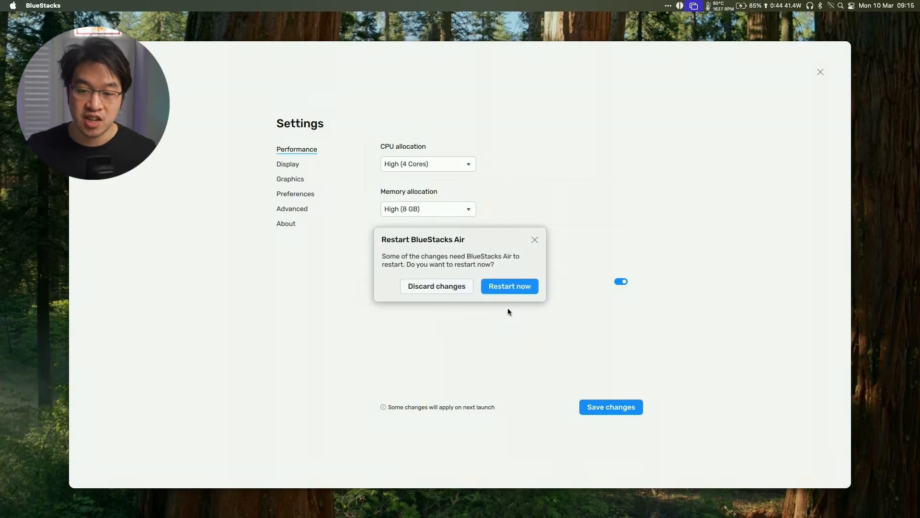
left_click(510, 286)
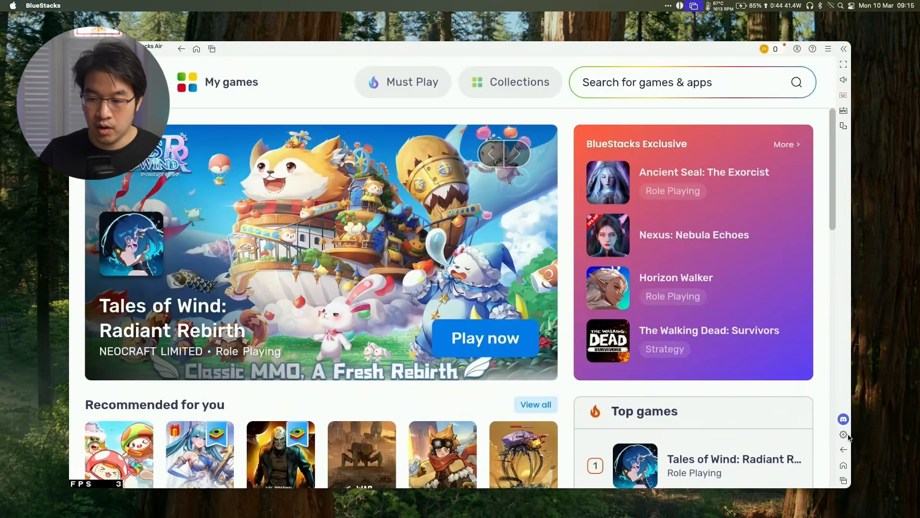
left_click(844, 435)
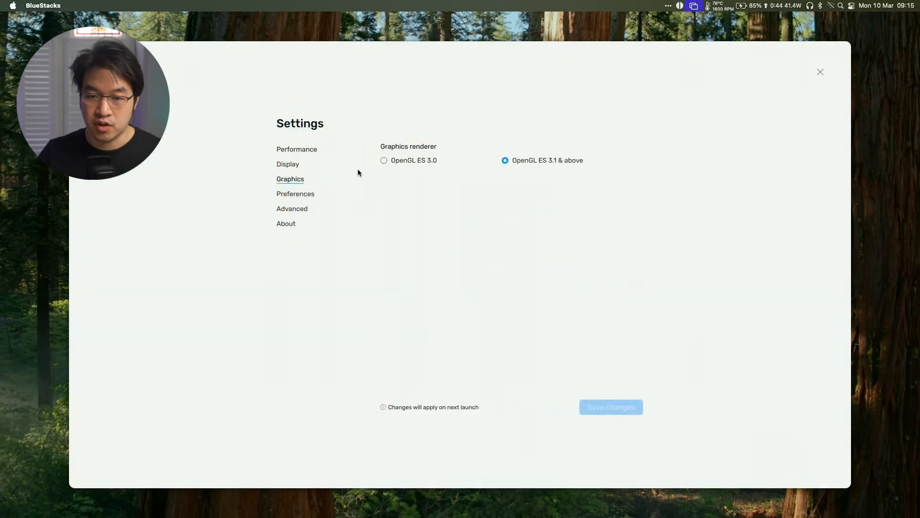
left_click(288, 164)
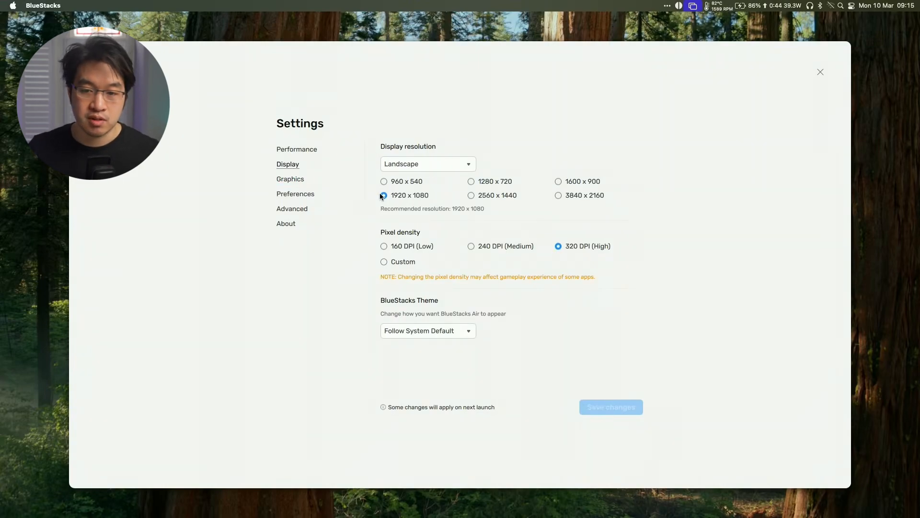
left_click(383, 195)
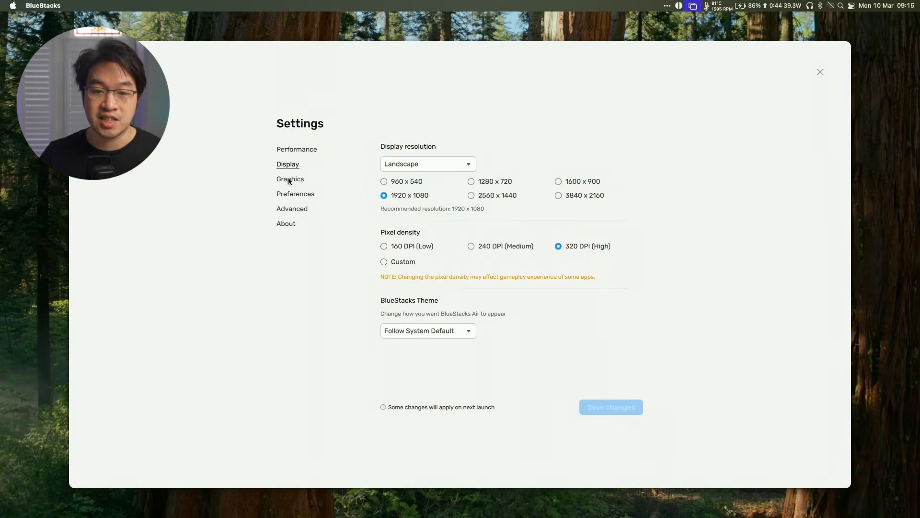
left_click(290, 178)
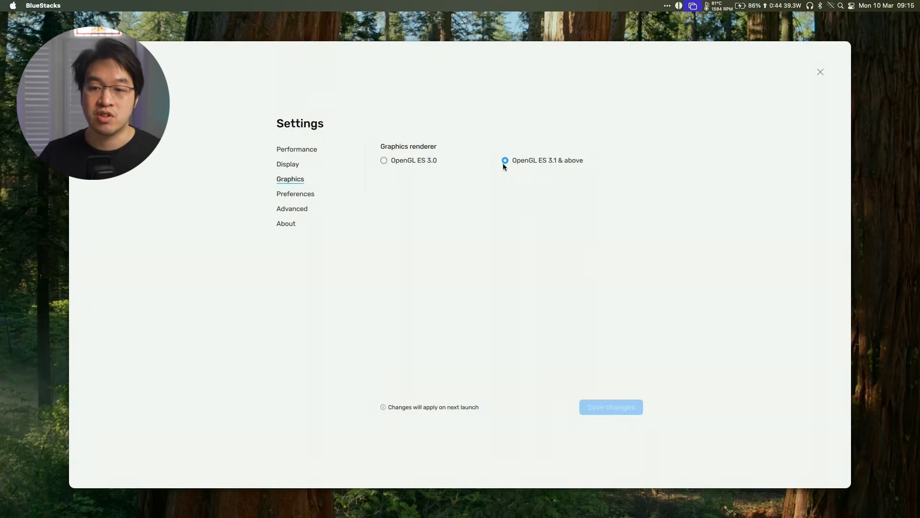
mouse_move(567, 173)
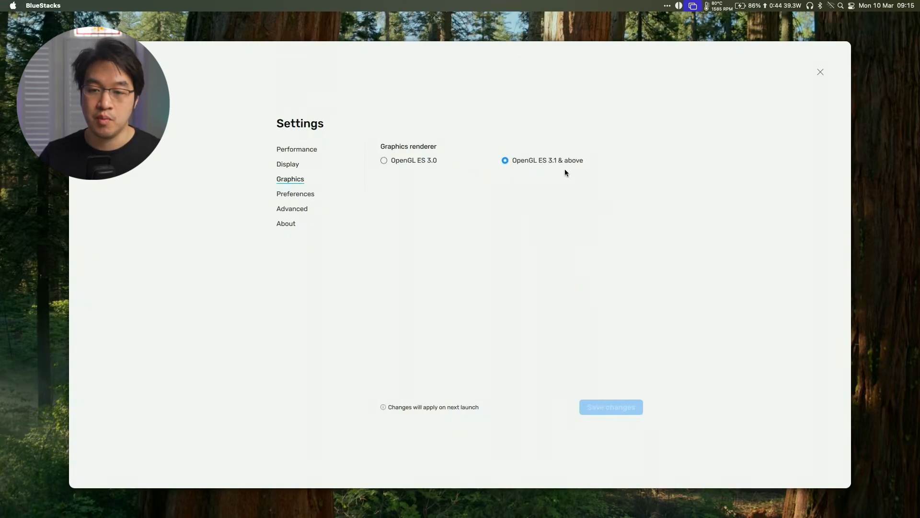
left_click(295, 193)
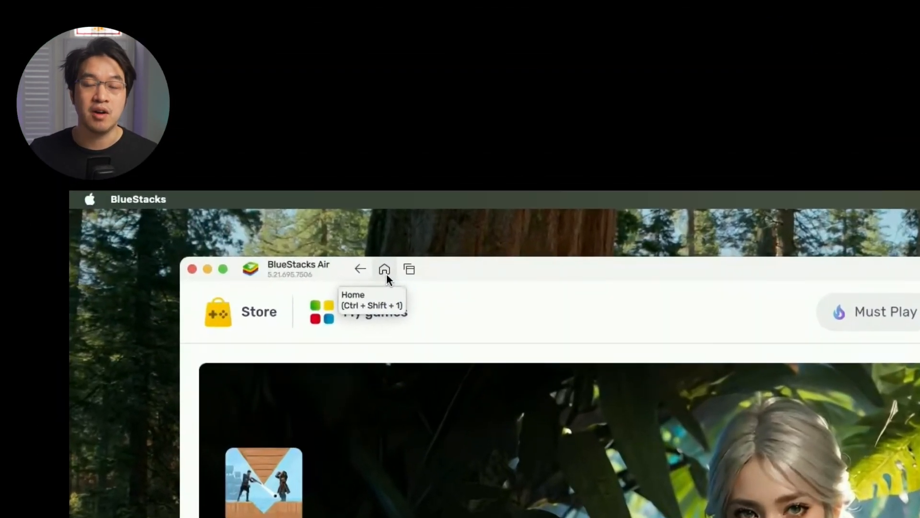
Step: Search the store for 'idle heroe' and install Idle Heroes from its Google Play listing
left_click(384, 270)
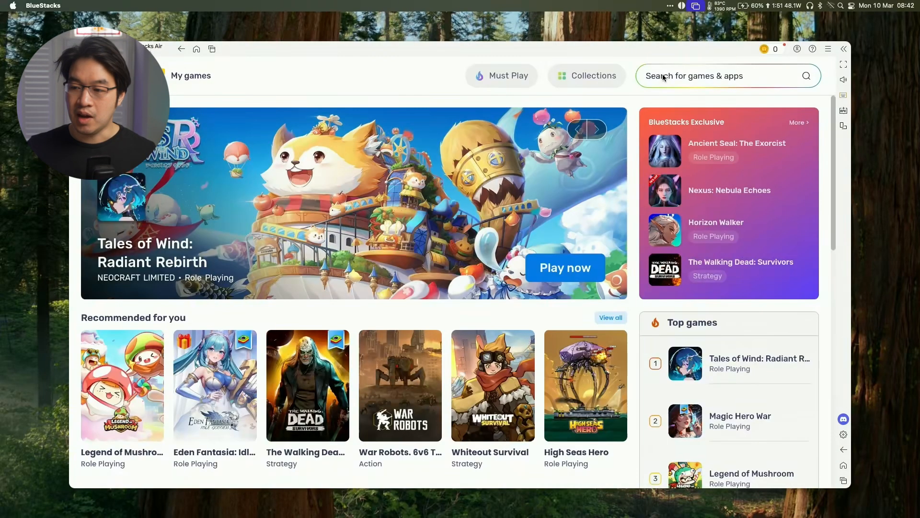
type("idle heroe")
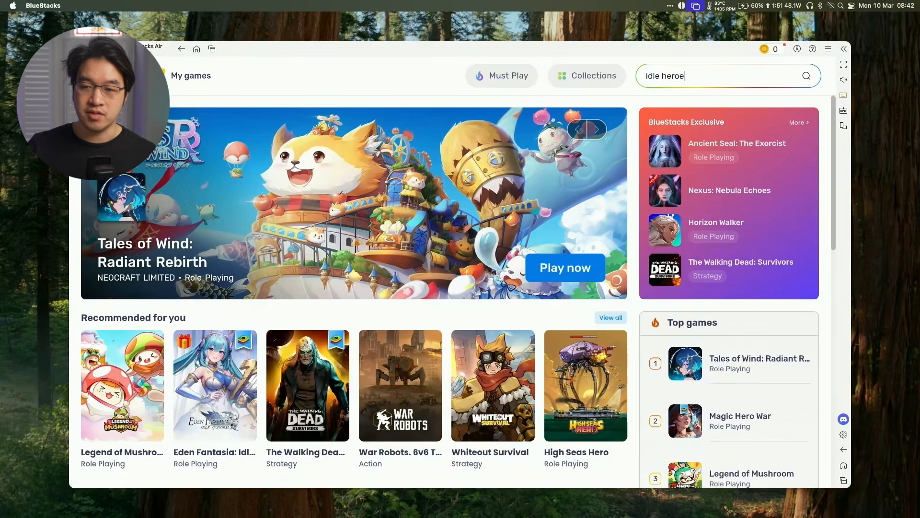
key("Enter")
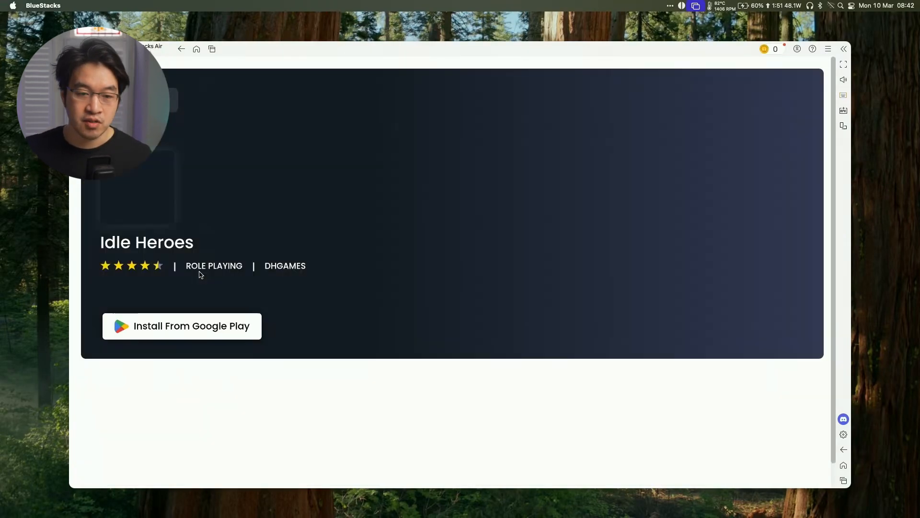
left_click(182, 326)
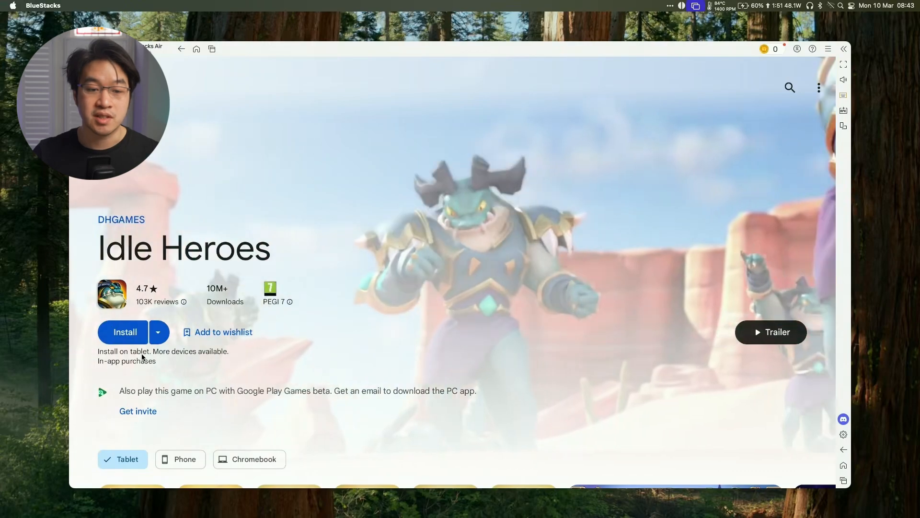
left_click(125, 332)
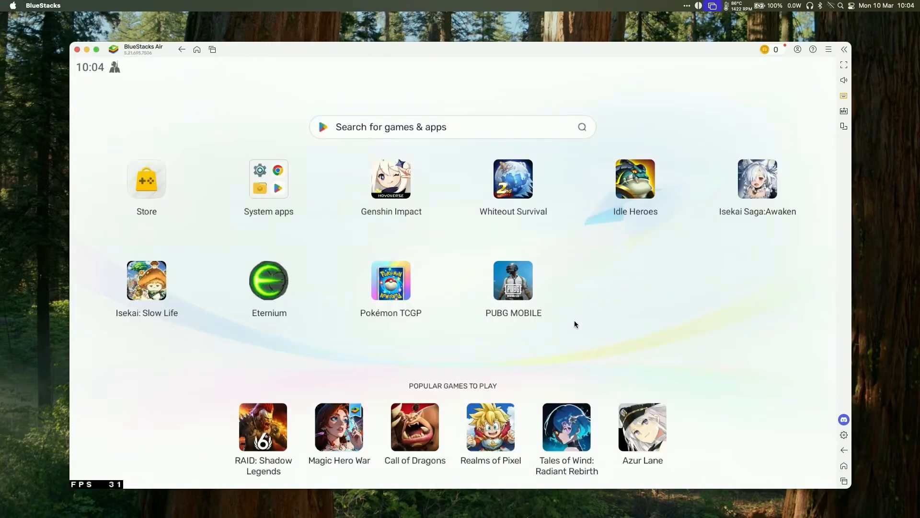
mouse_move(623, 180)
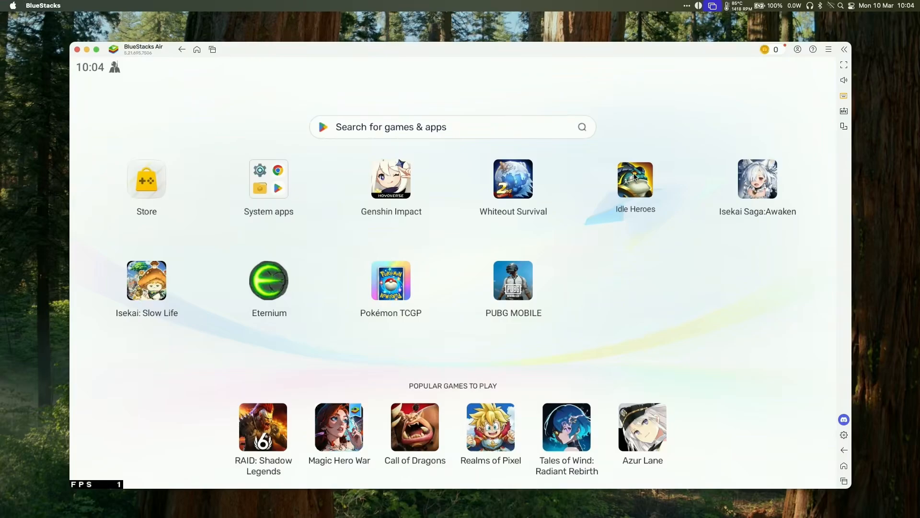
Step: Launch Idle Heroes from its icon on the BlueStacks home screen
left_click(636, 179)
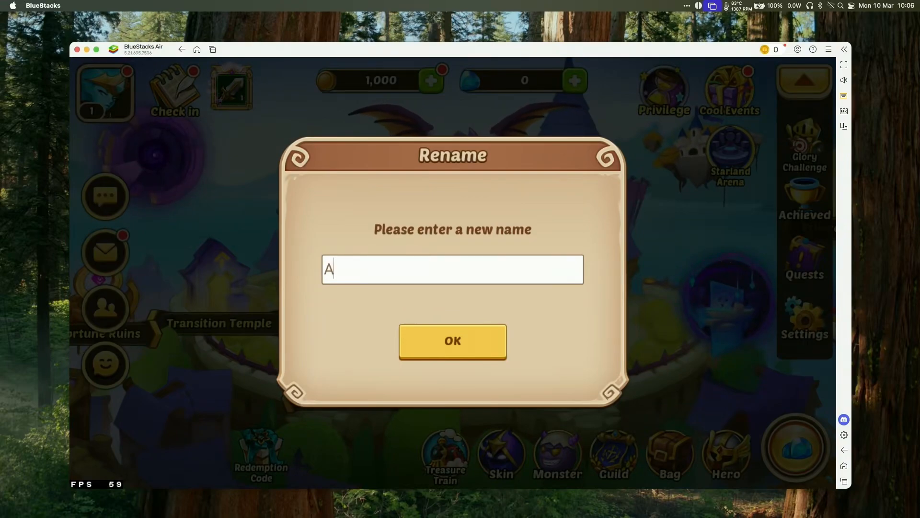
Step: Name the Idle Heroes player 'ndytizer' and confirm to start the Stage 1-1 battle
type("ndytizer")
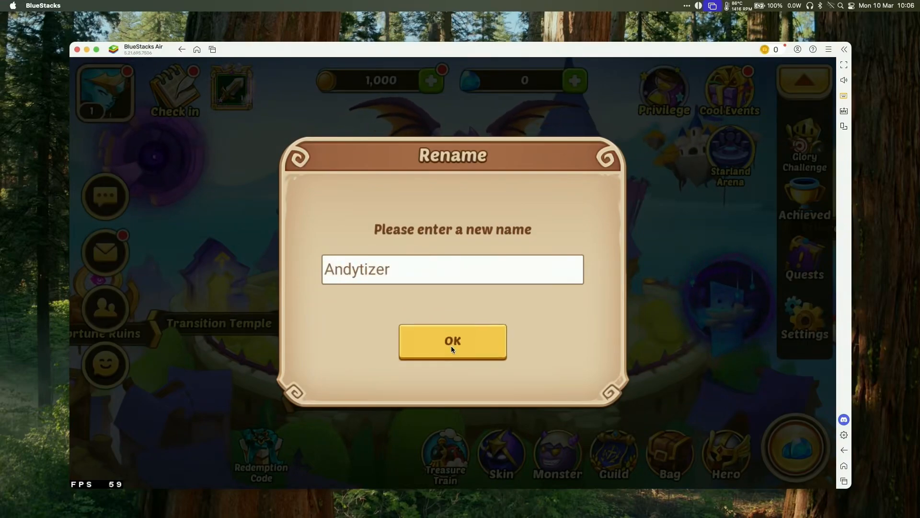
left_click(452, 342)
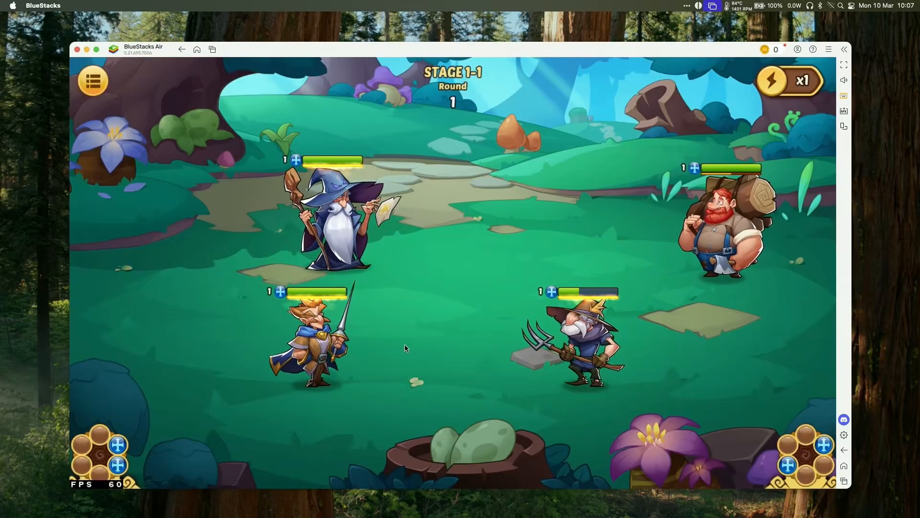